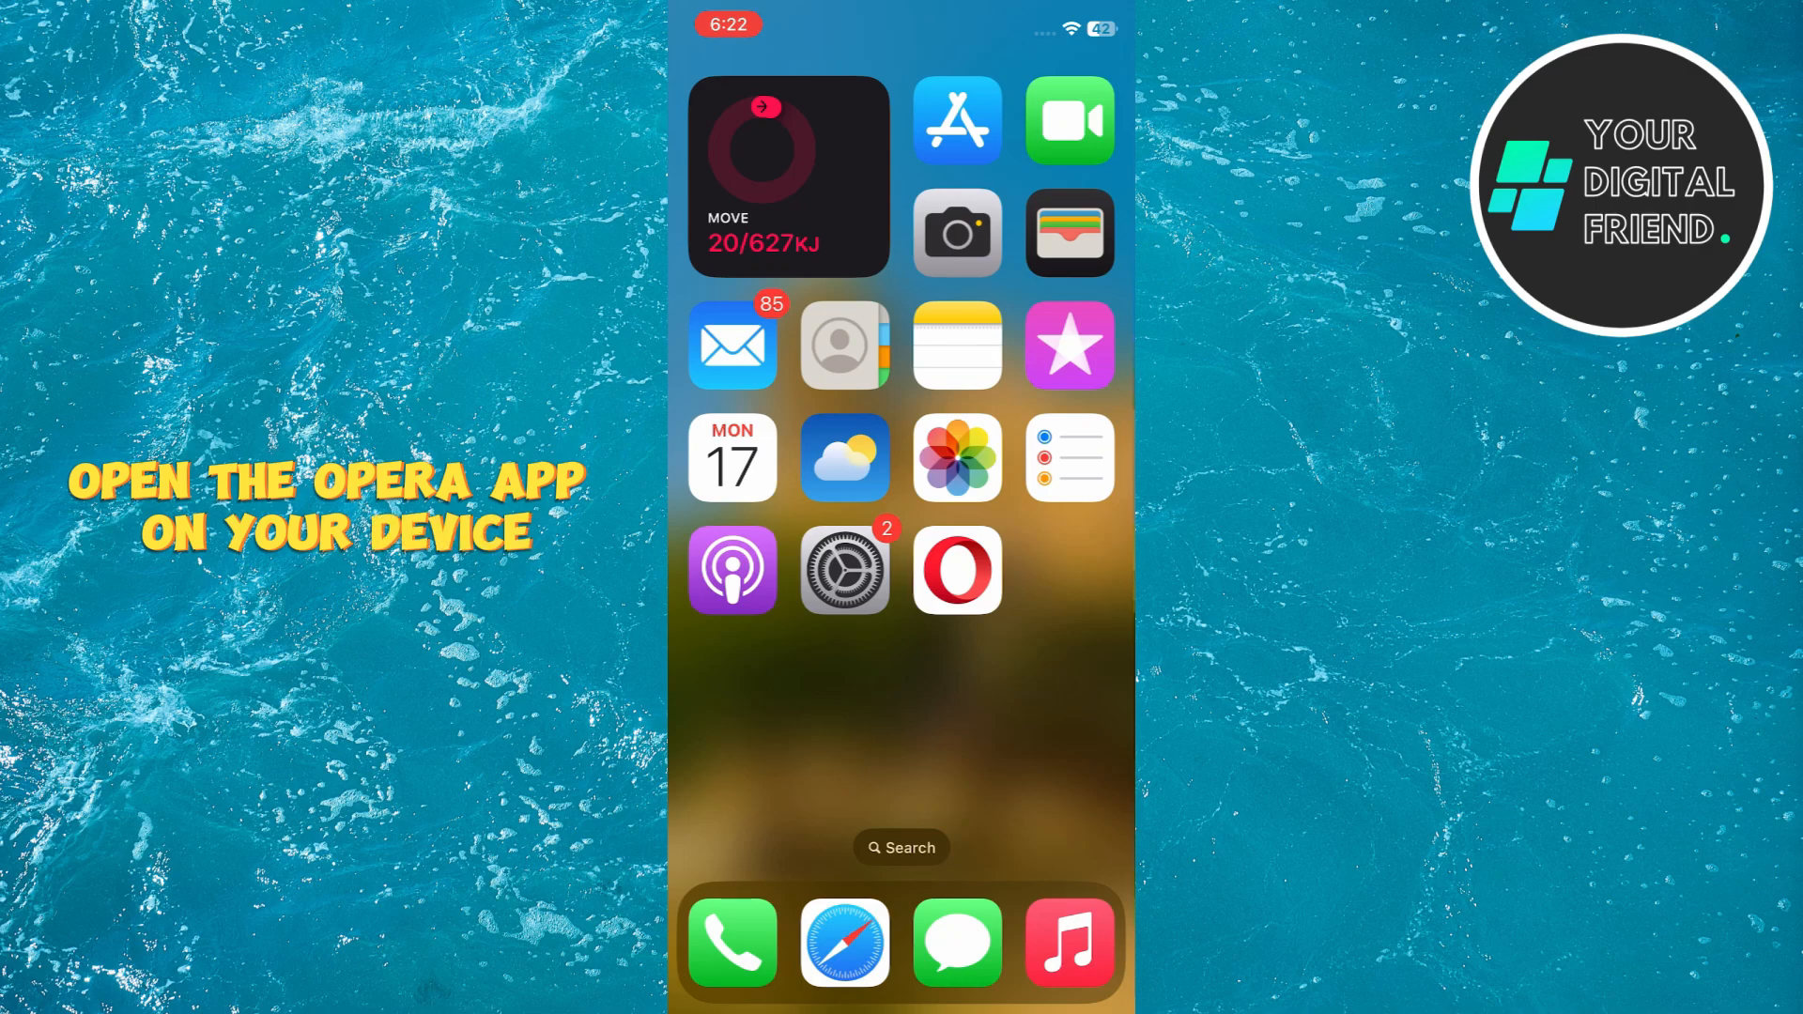
- Launch Opera from the iPhone Home Screen to reach its start page
left_click(955, 572)
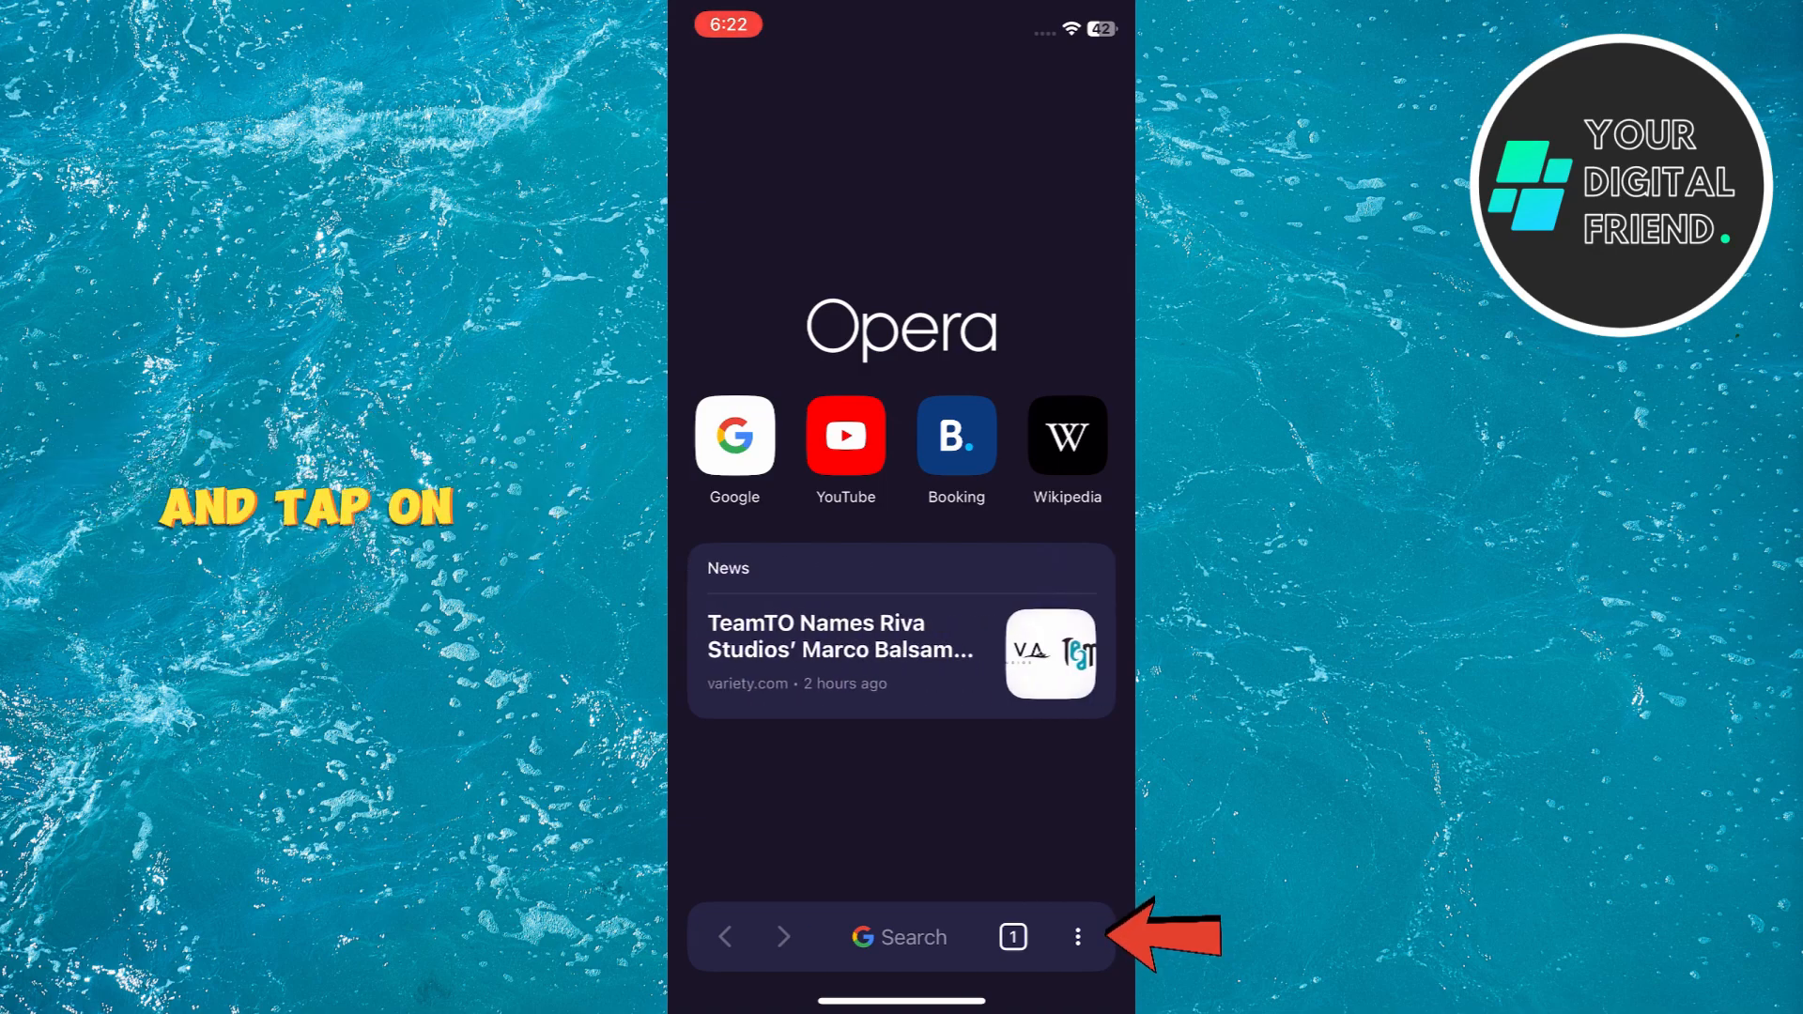
- Open the Aria AI assistant from the bottom toolbar menu
left_click(1077, 937)
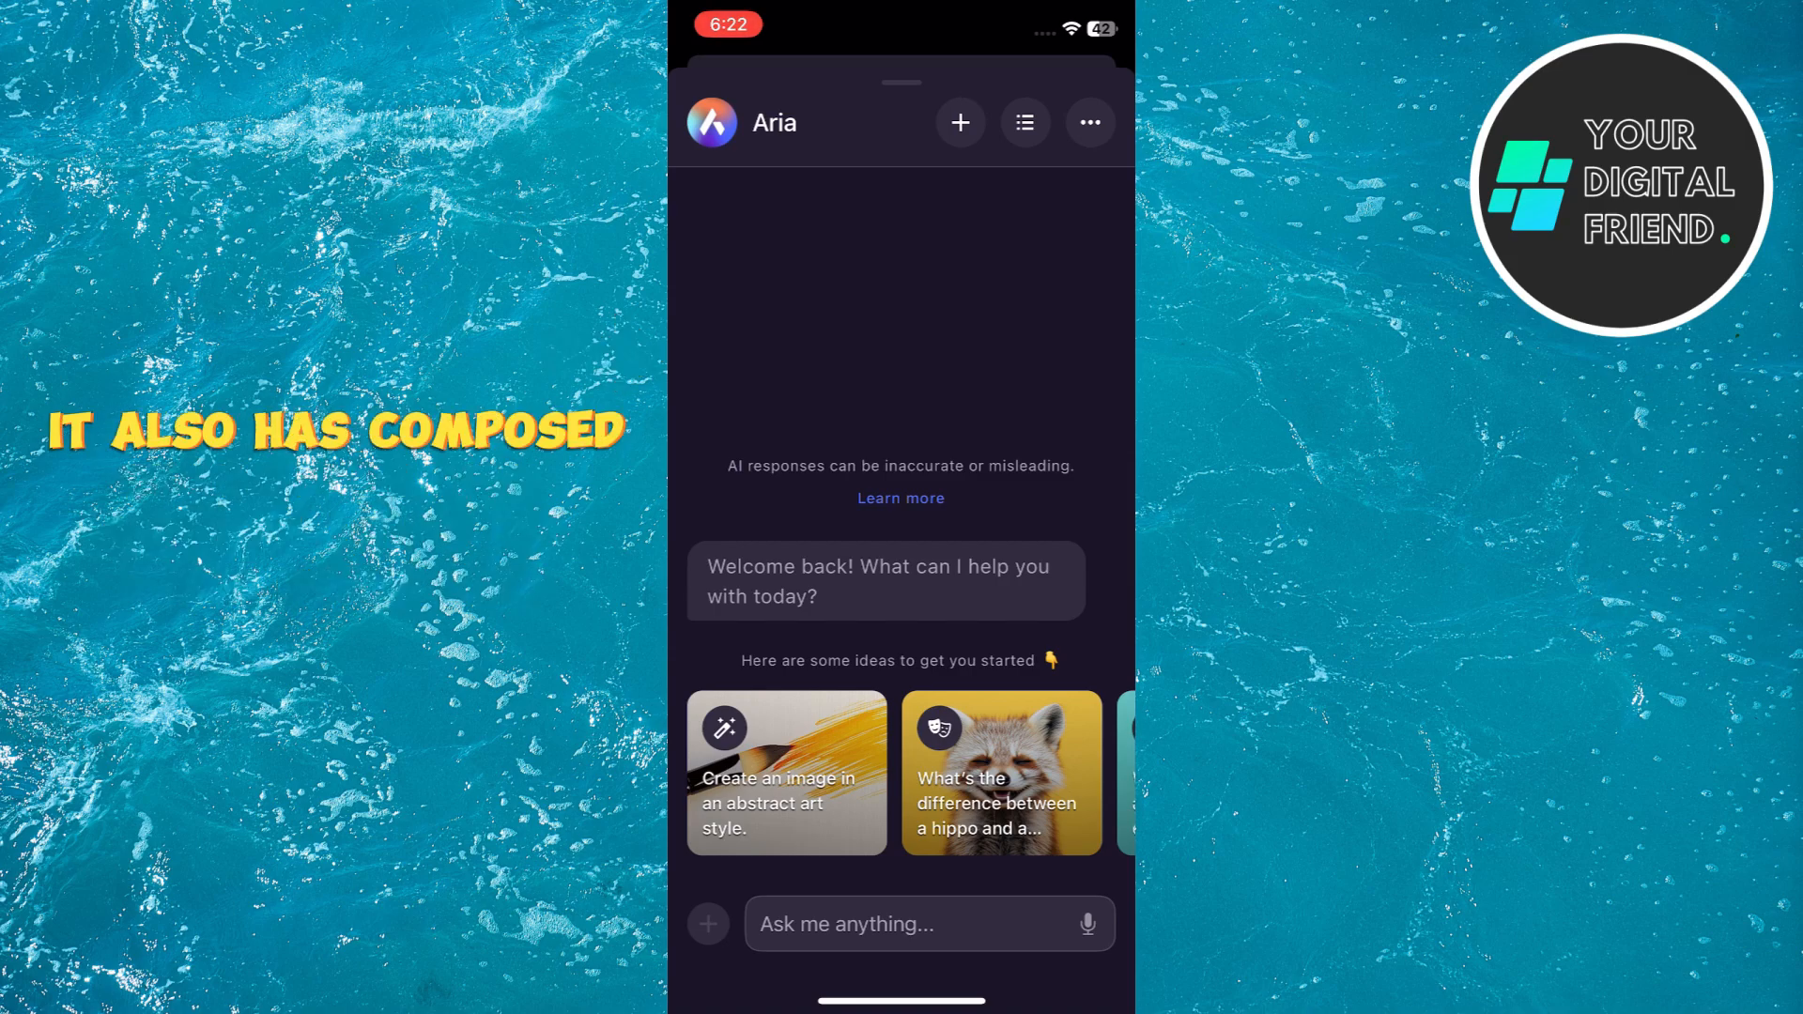
- Browse the suggestion cards and activate the 'Ask me anything...' field
scroll("left", 3)
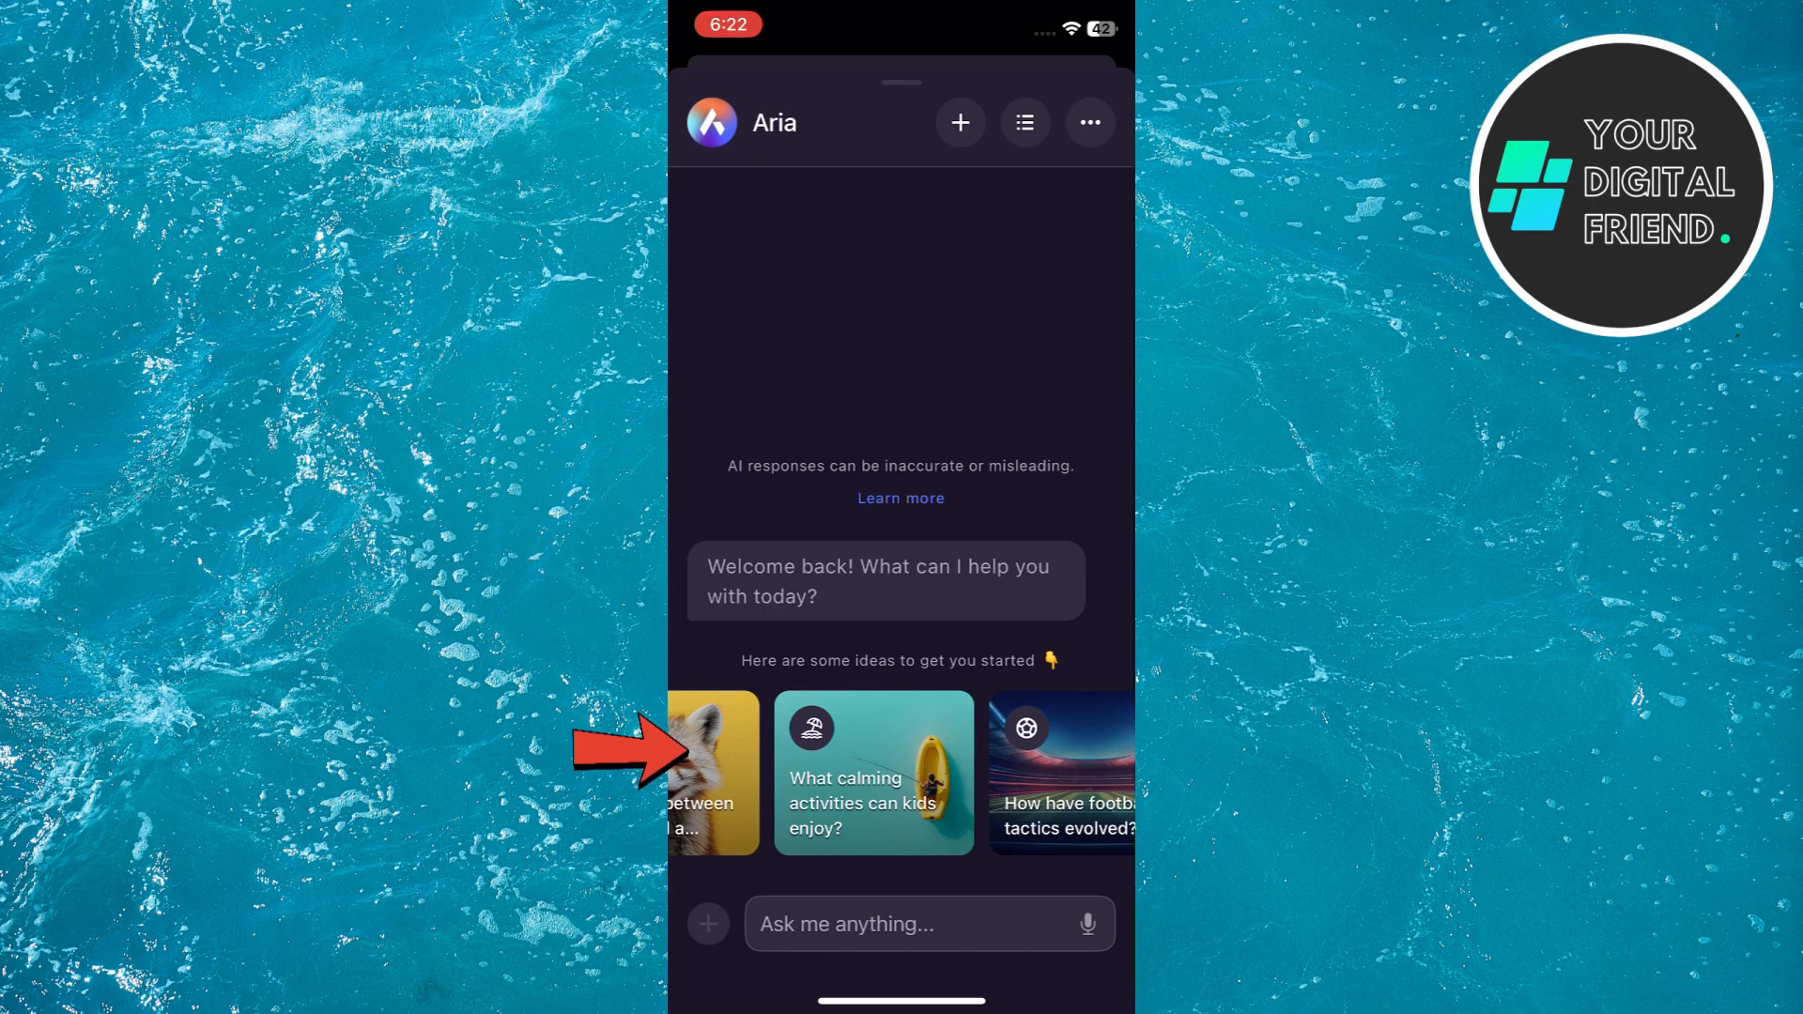
left_click(908, 923)
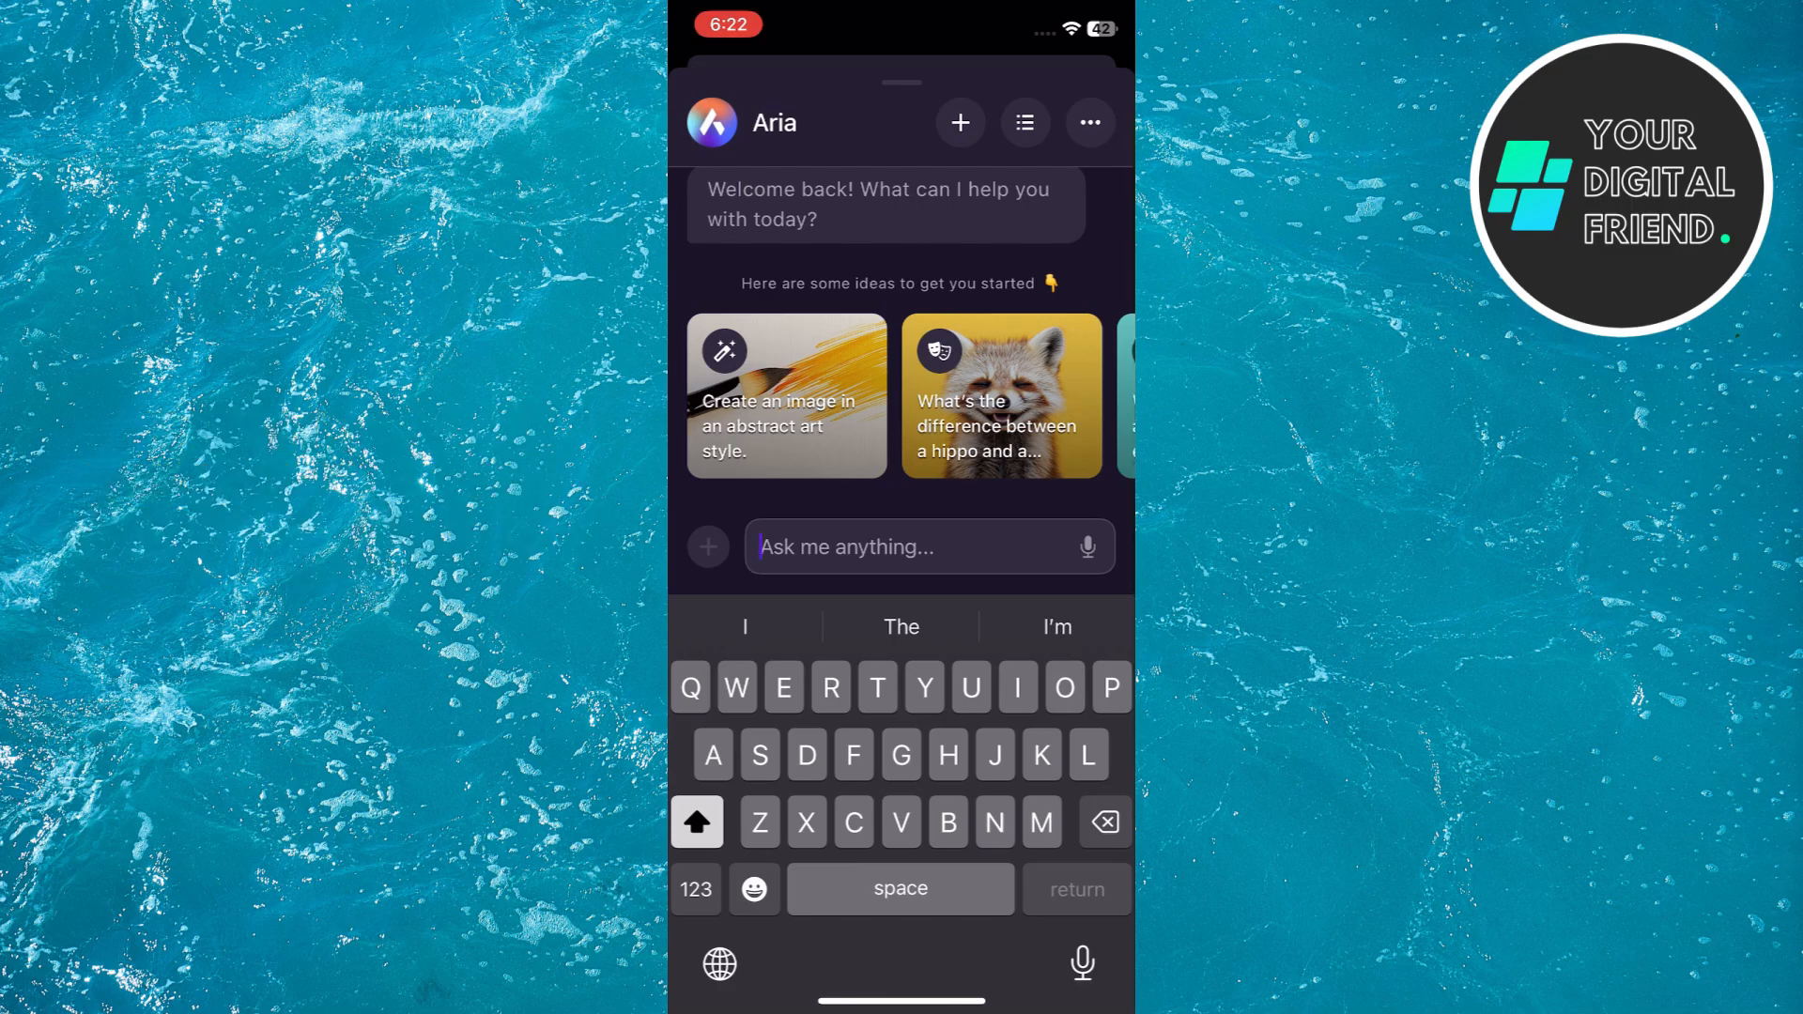
- Send Aria the question 'What is YouTube?'
type("What is Yo")
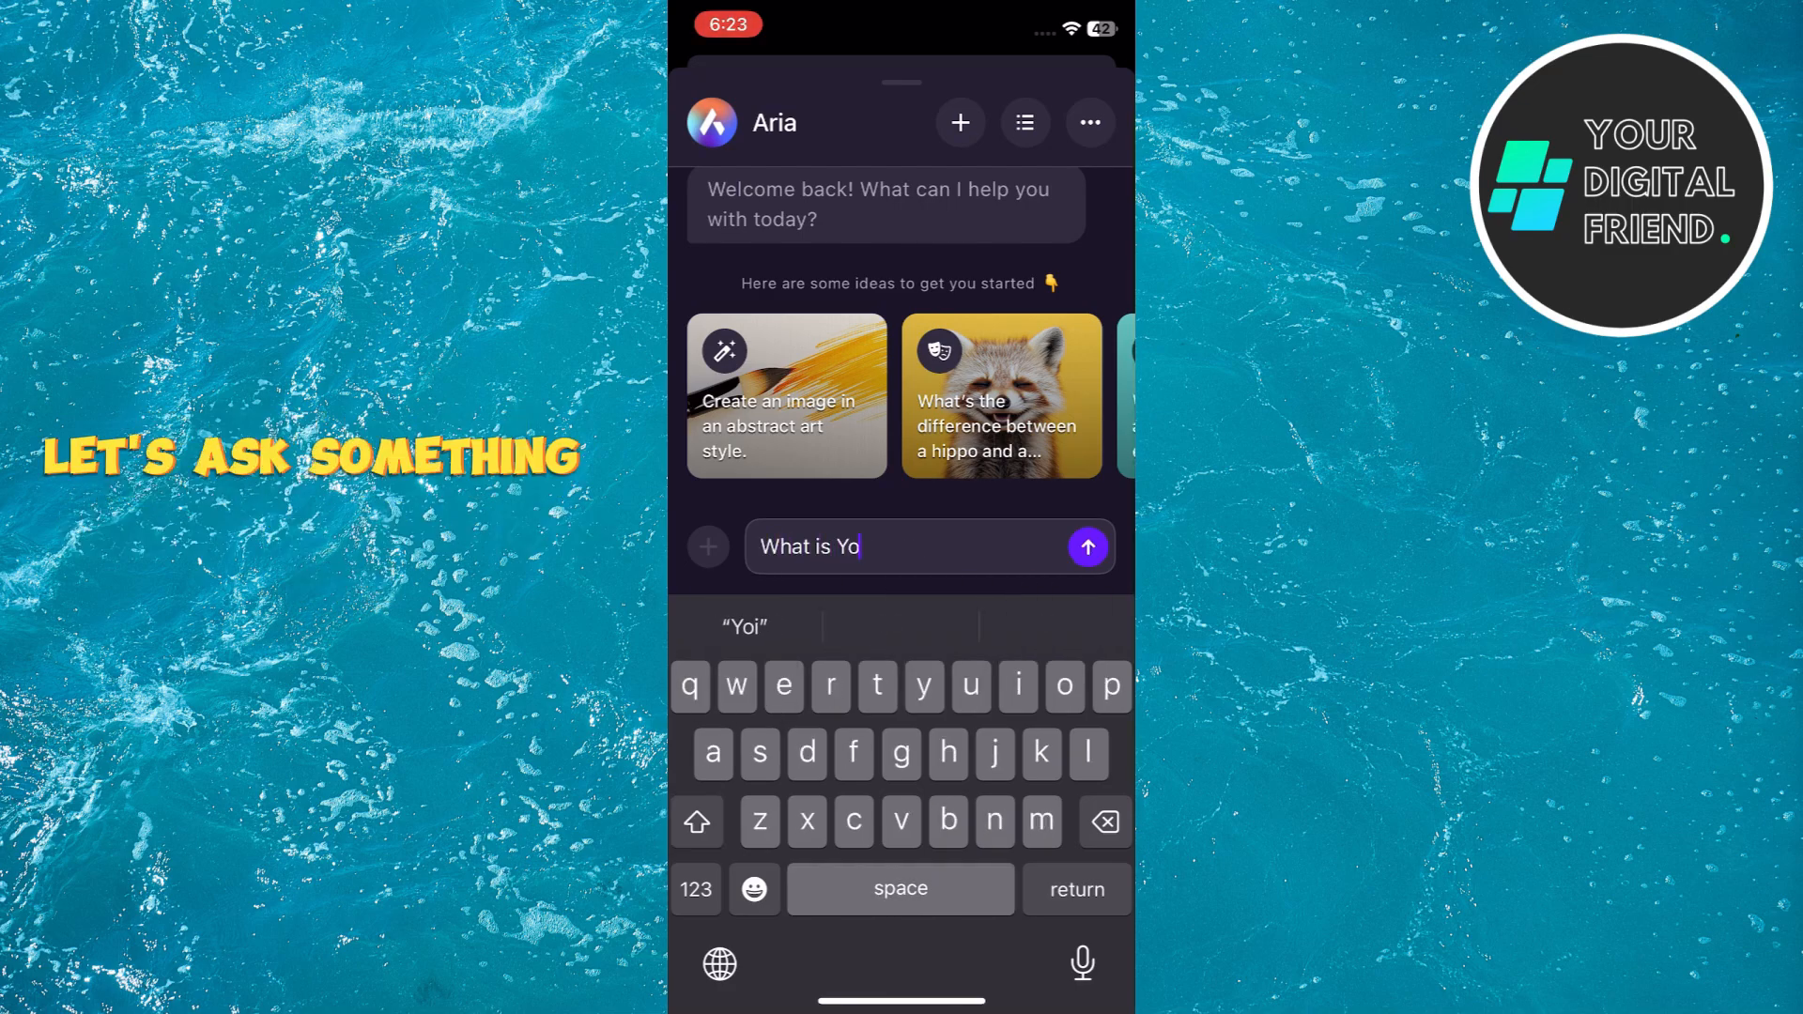
type("uTube?")
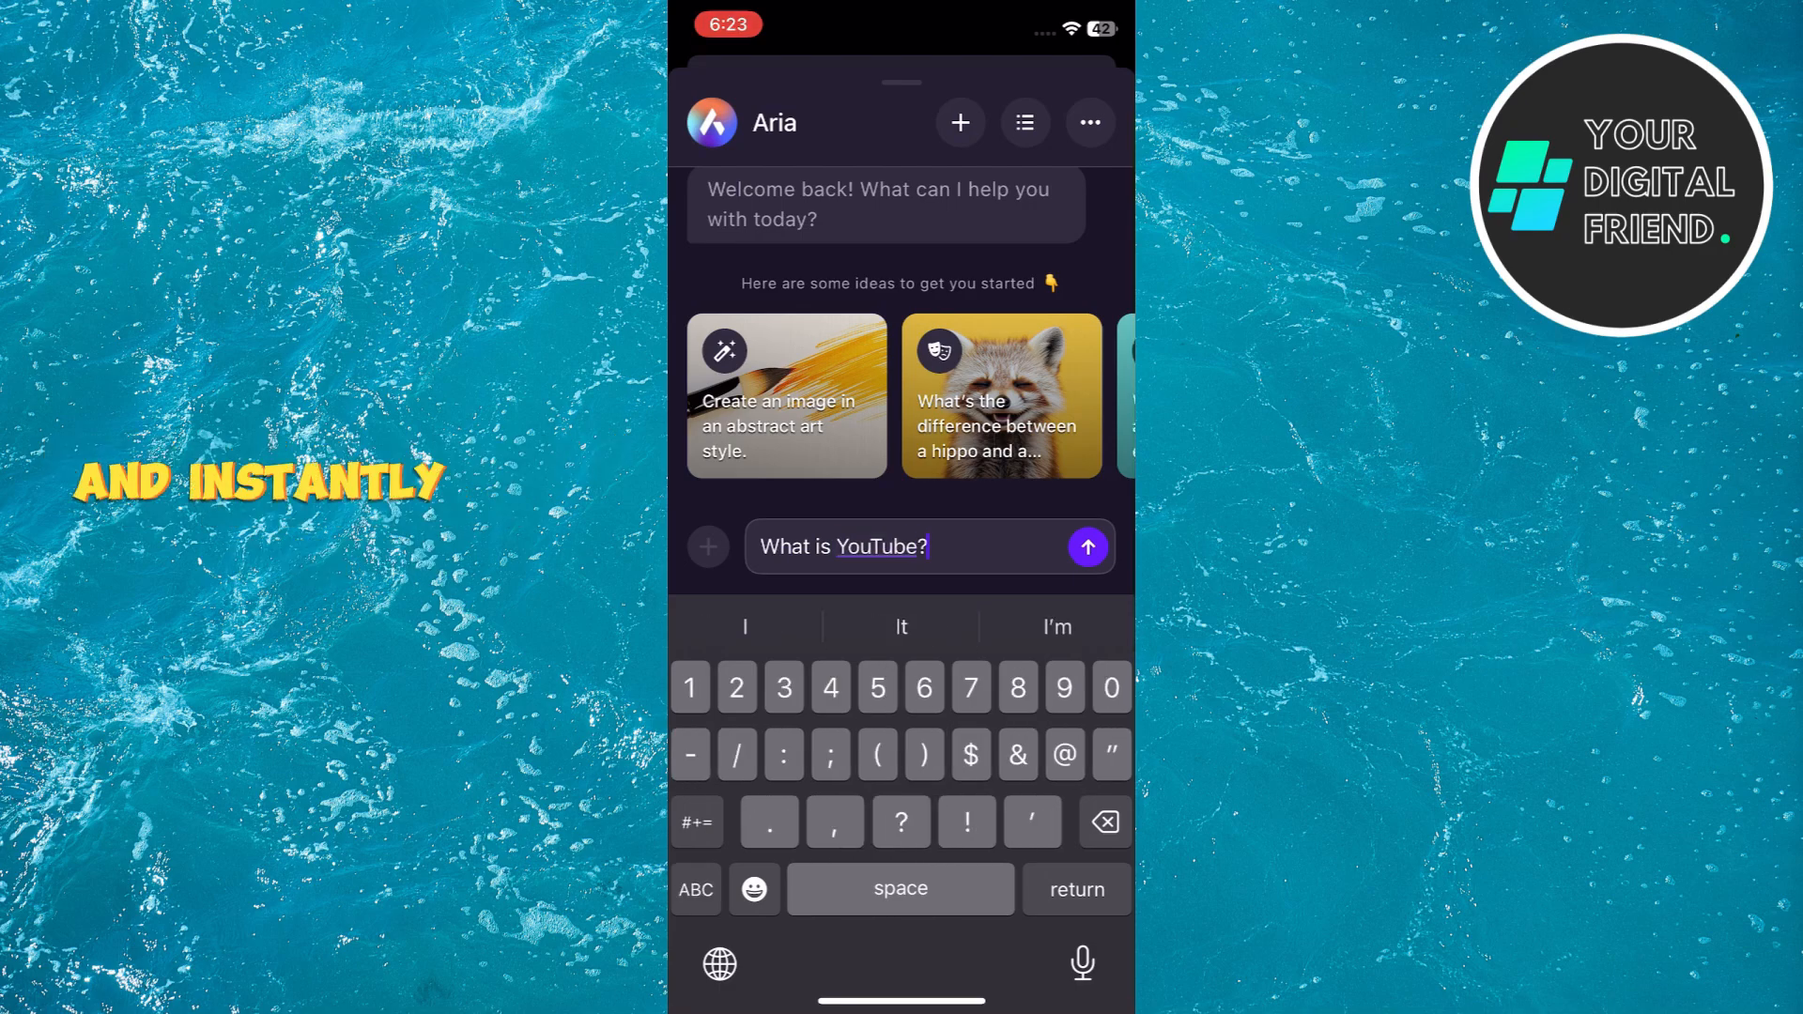
left_click(1084, 547)
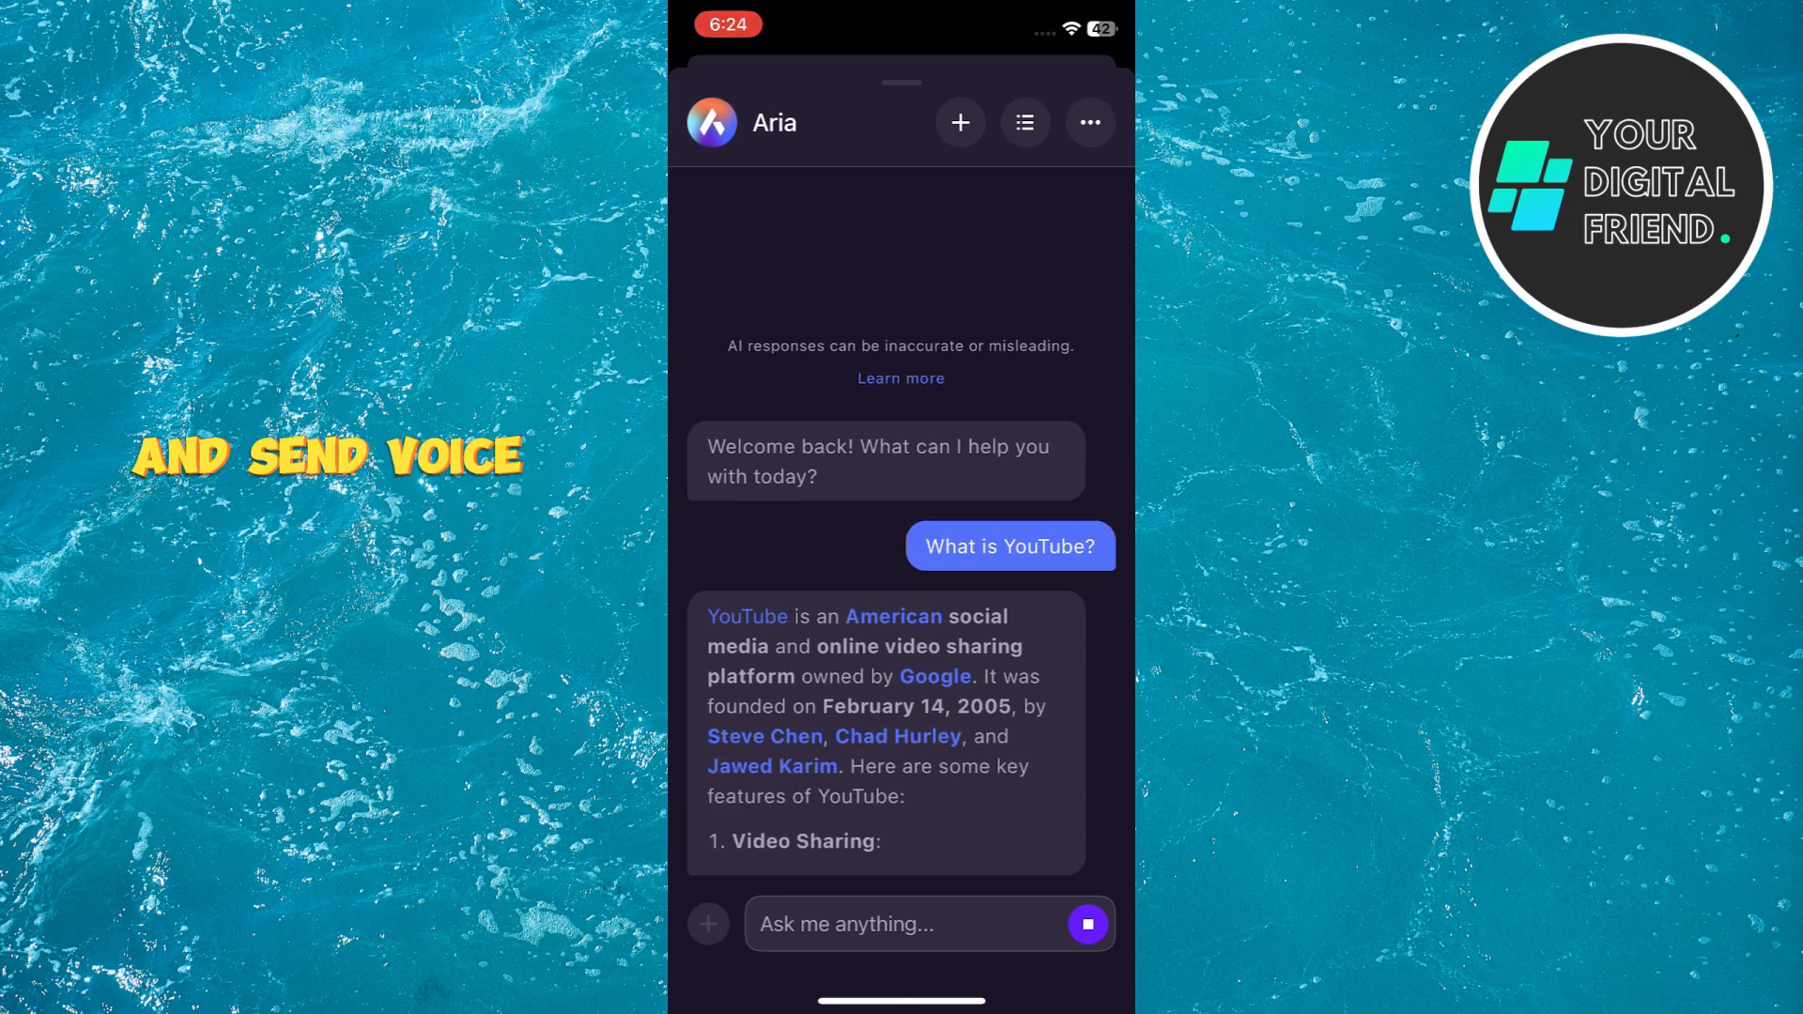
- Scroll through Aria's YouTube answer to its key features and Sources section
scroll("up", 3)
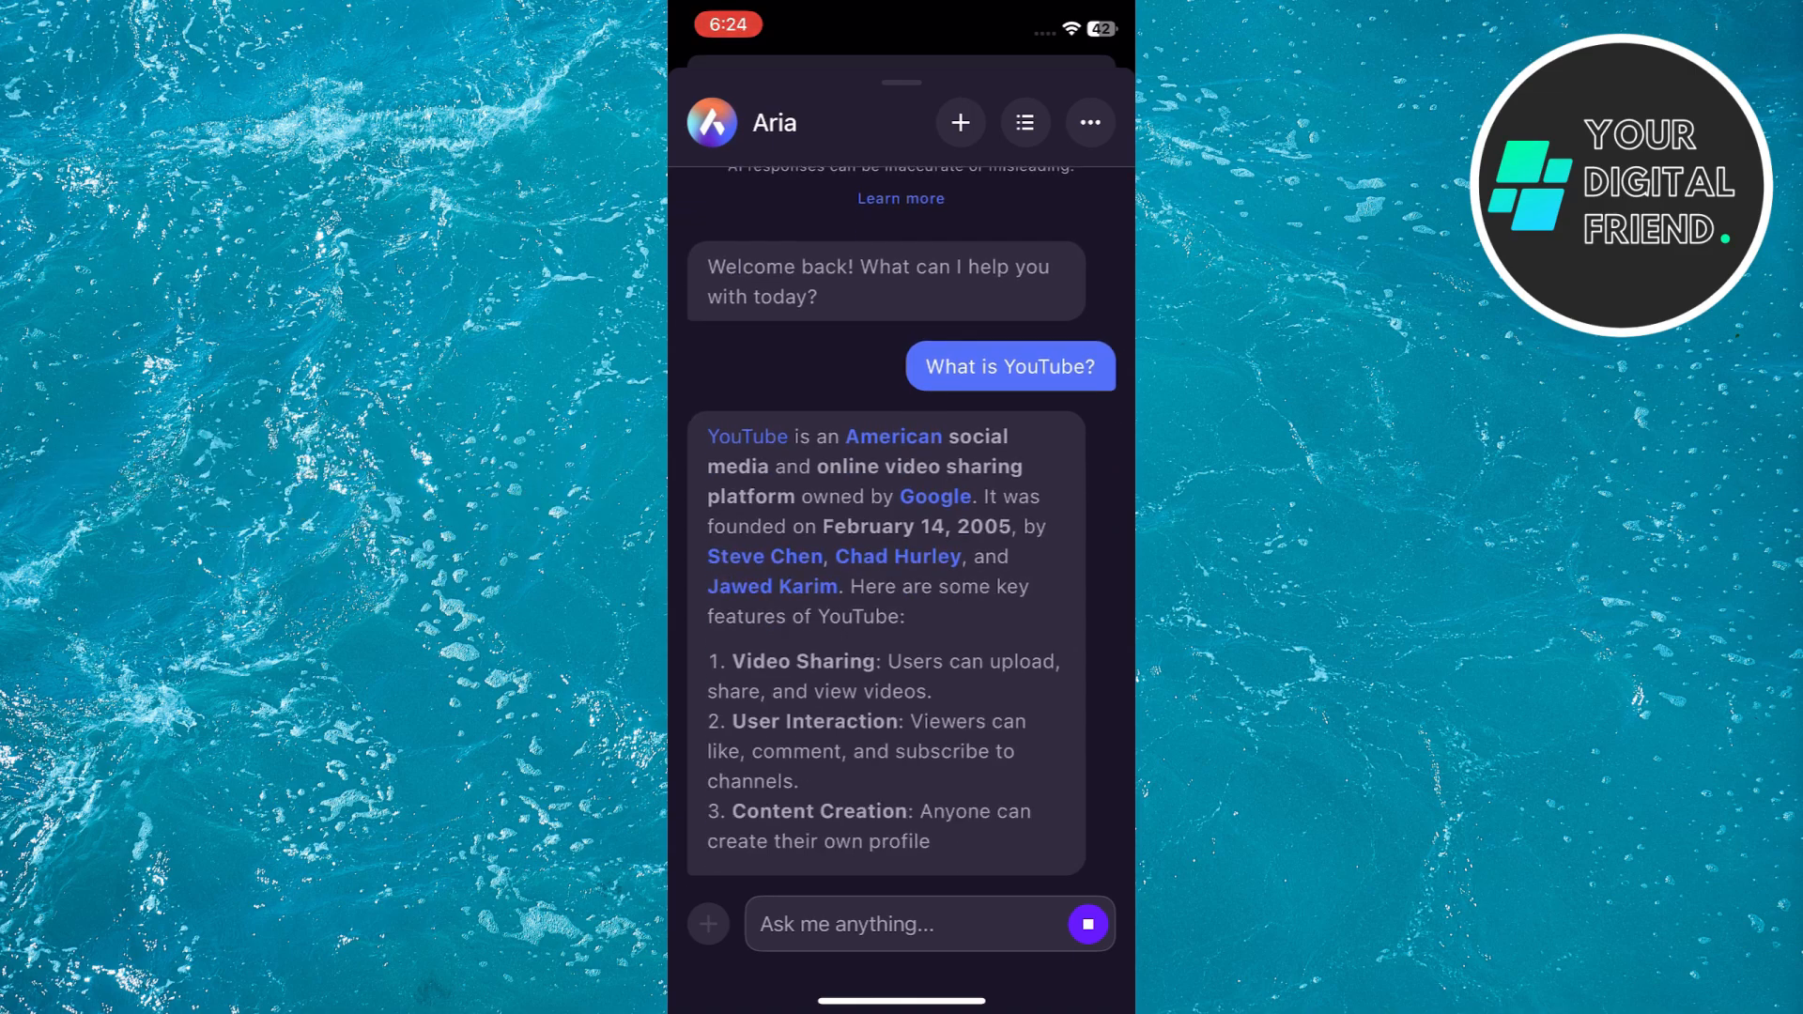
scroll("up", 3)
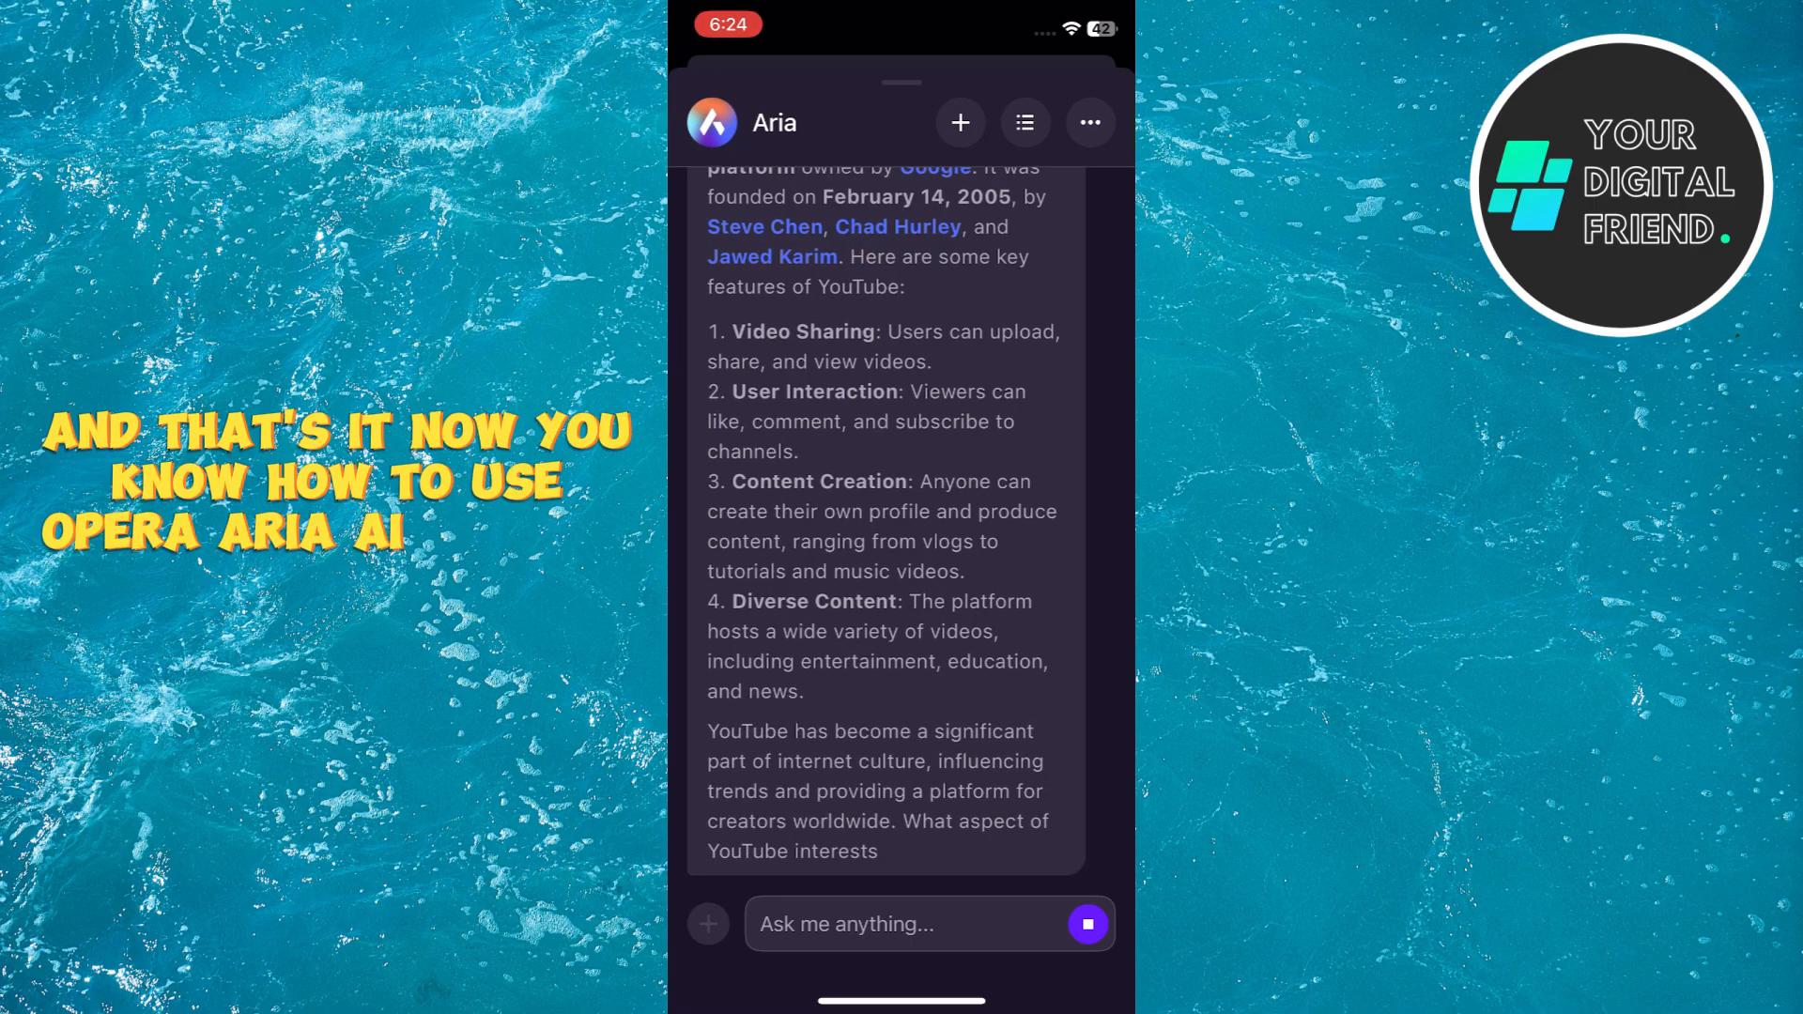
scroll("up", 3)
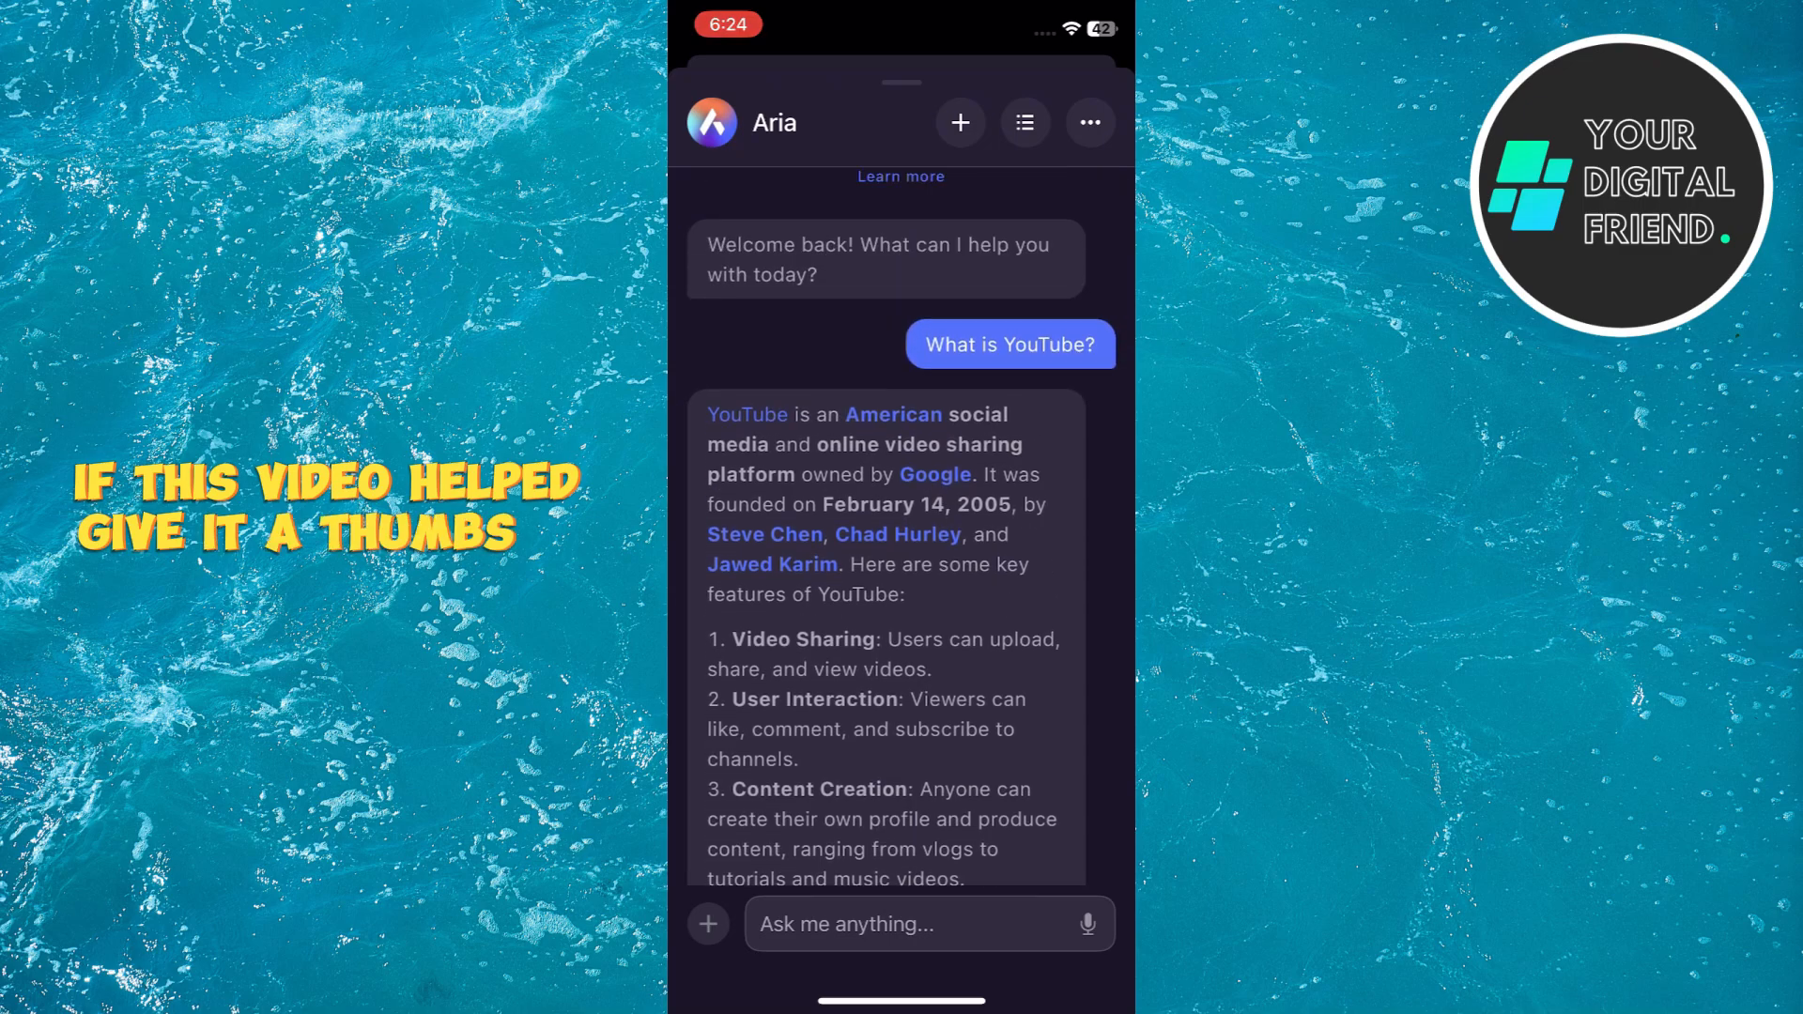
scroll("down", 3)
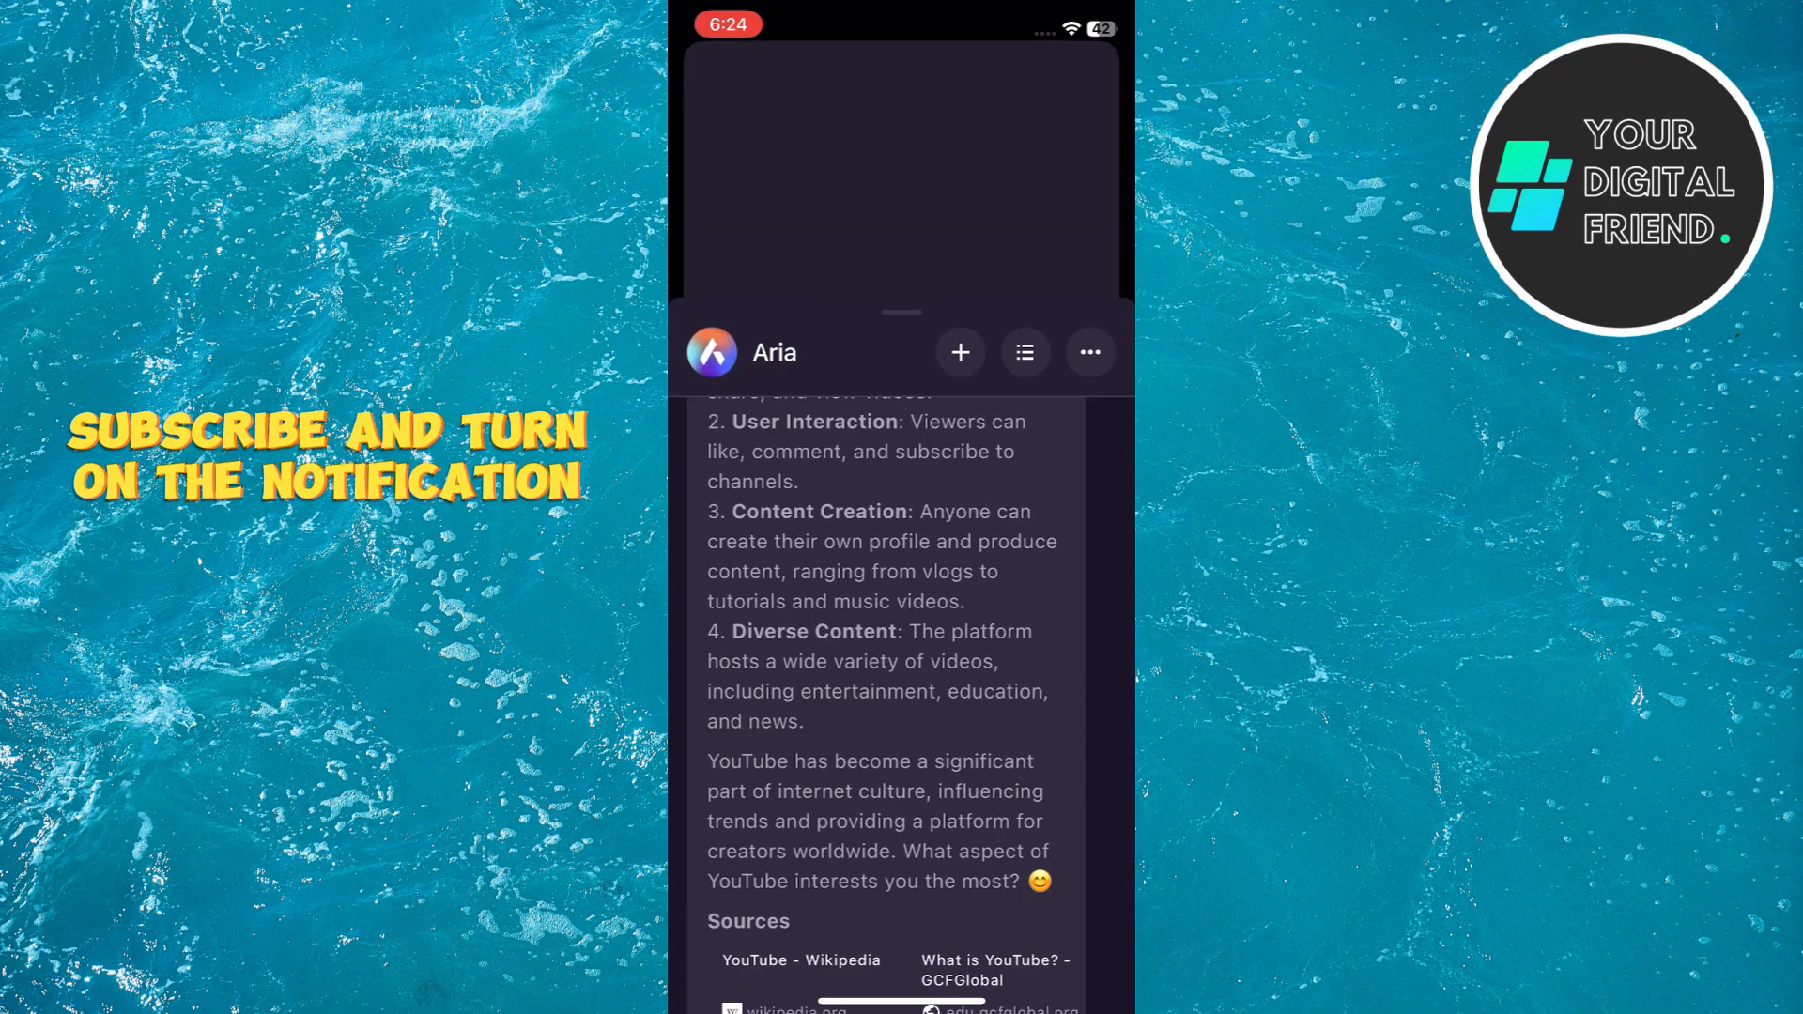